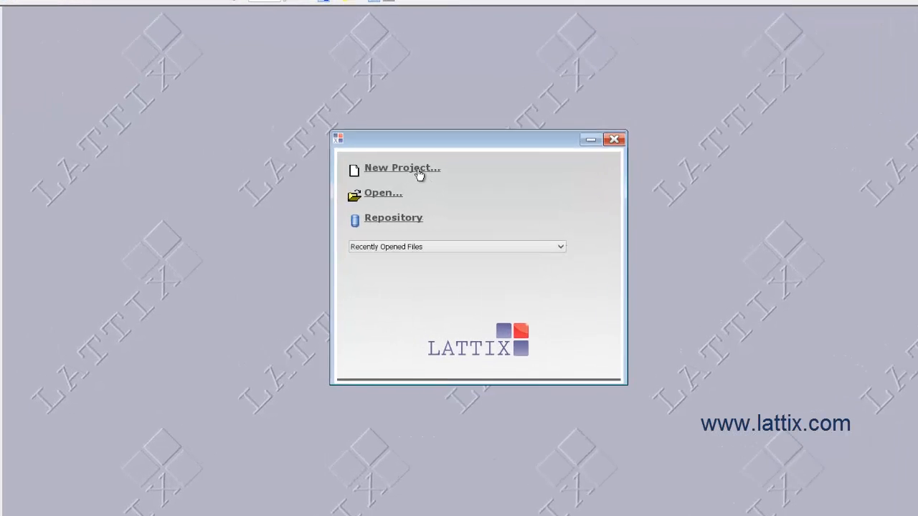
- Start a new project from the start dialog, keeping the Enterprise Java profile
{"action": "left_click", "coordinate": [401, 166]}
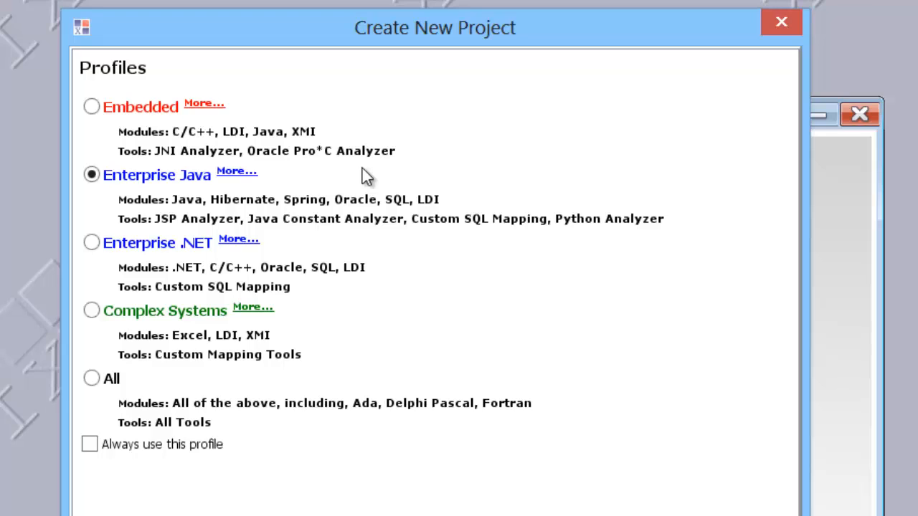
{"action": "mouse_move", "coordinate": [42, 132]}
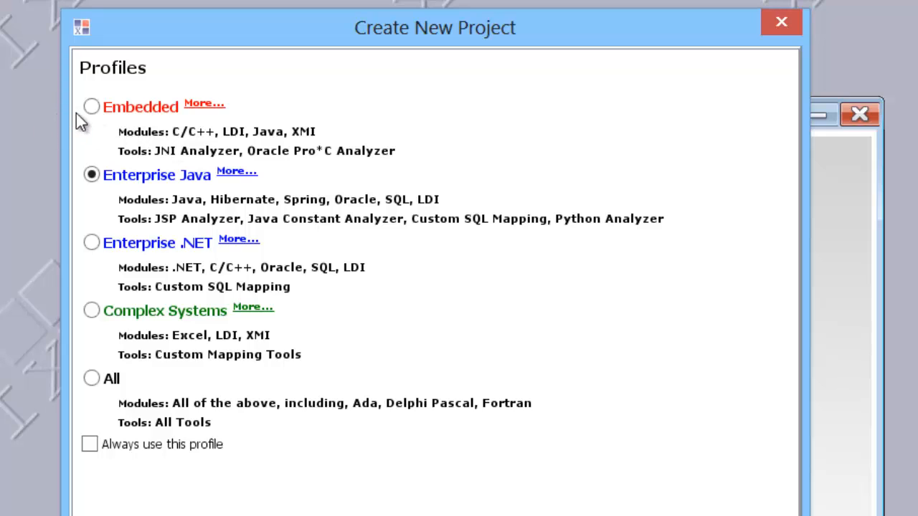
{"action": "mouse_move", "coordinate": [198, 146]}
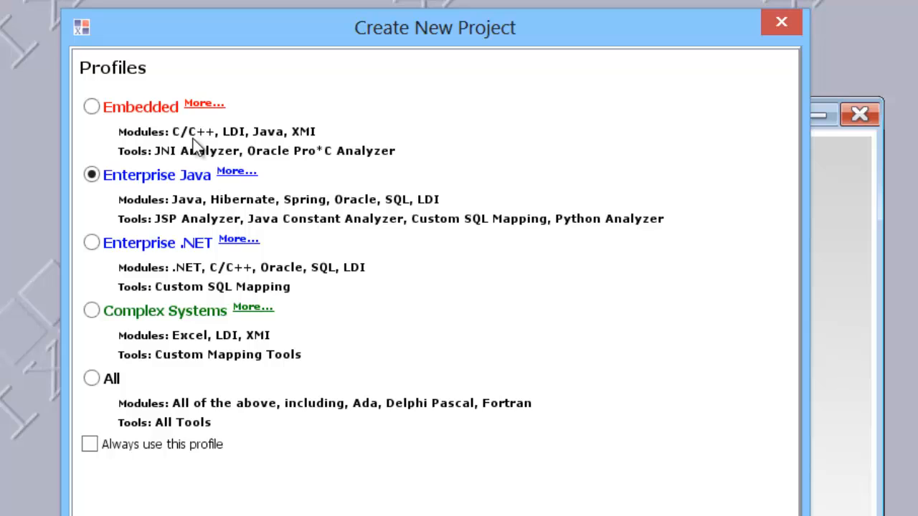
{"action": "mouse_move", "coordinate": [221, 166]}
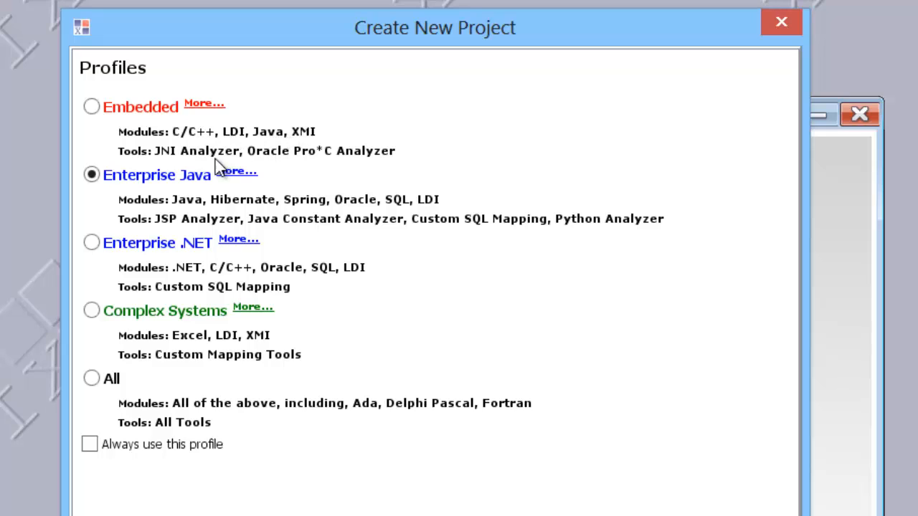
{"action": "mouse_move", "coordinate": [109, 197]}
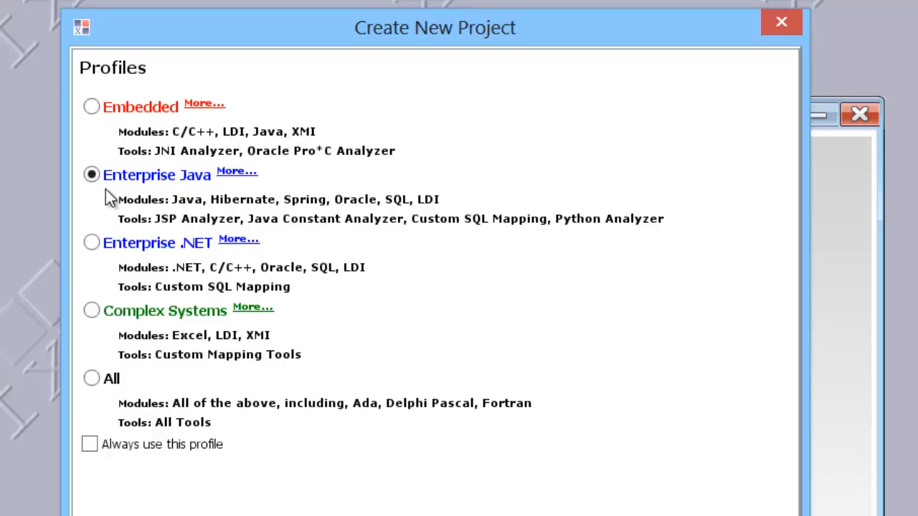
{"action": "mouse_move", "coordinate": [108, 208]}
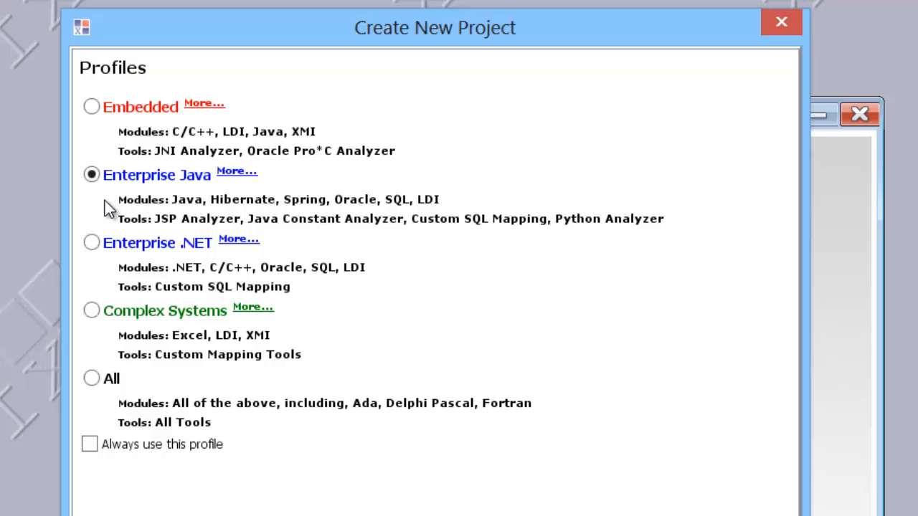
{"action": "mouse_move", "coordinate": [97, 208]}
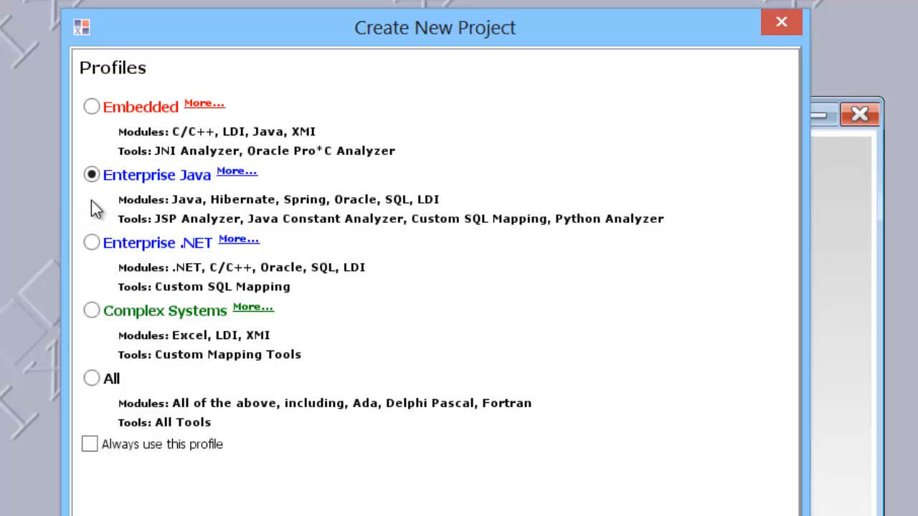
{"action": "mouse_move", "coordinate": [91, 267]}
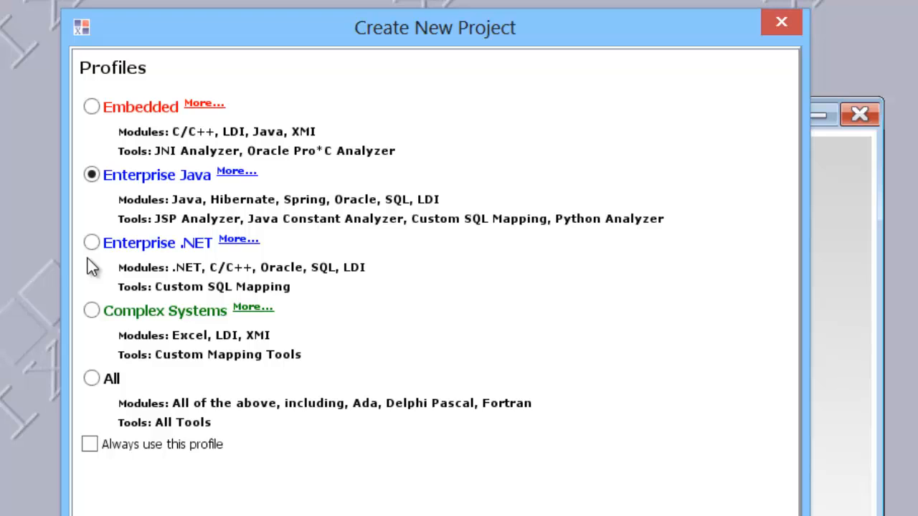
{"action": "mouse_move", "coordinate": [37, 321]}
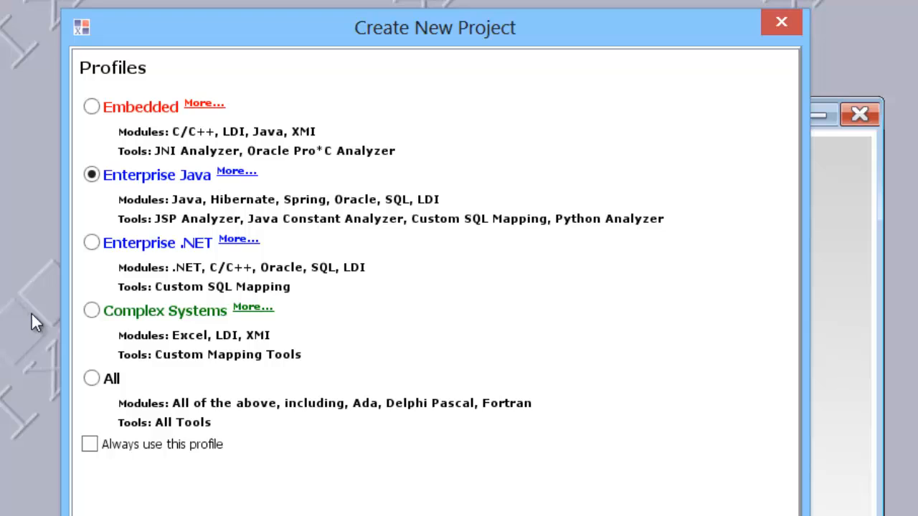
{"action": "mouse_move", "coordinate": [108, 348]}
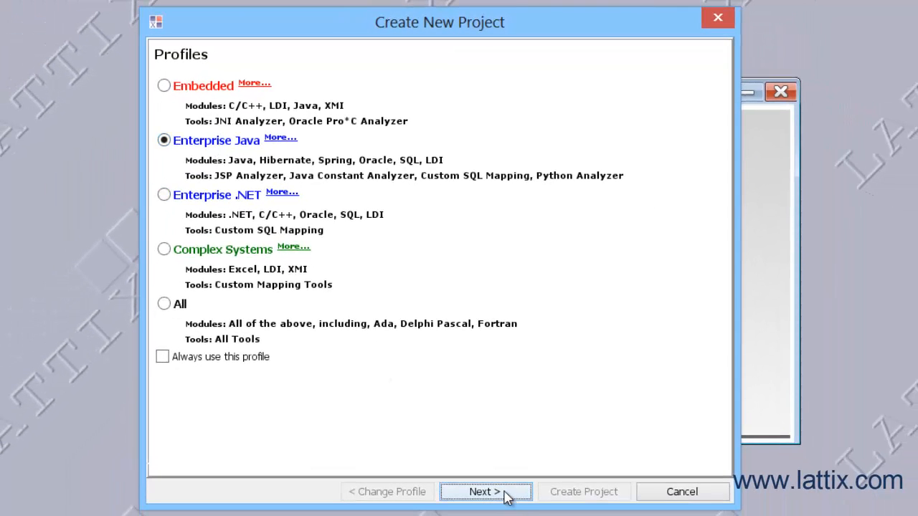
- Continue to project details, name the project 'Ant' and keep Java as the module type
{"action": "left_click", "coordinate": [484, 490]}
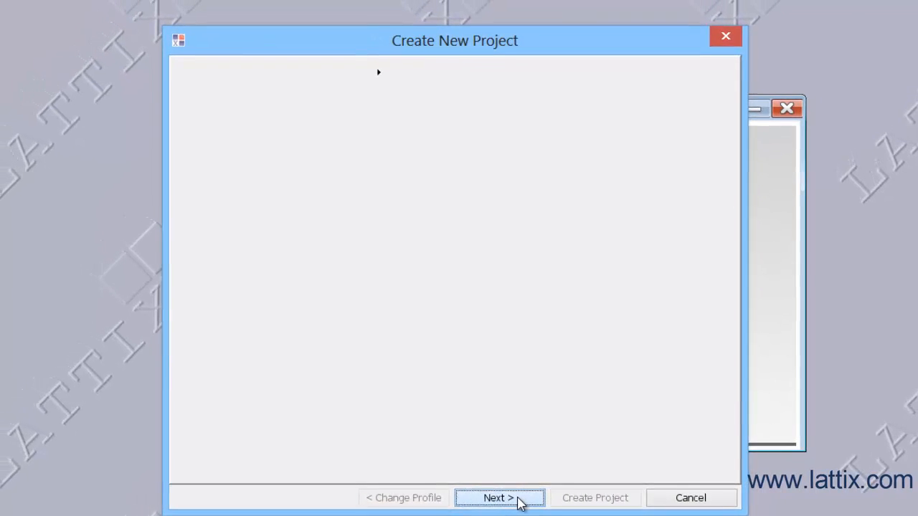
{"action": "left_click", "coordinate": [498, 497]}
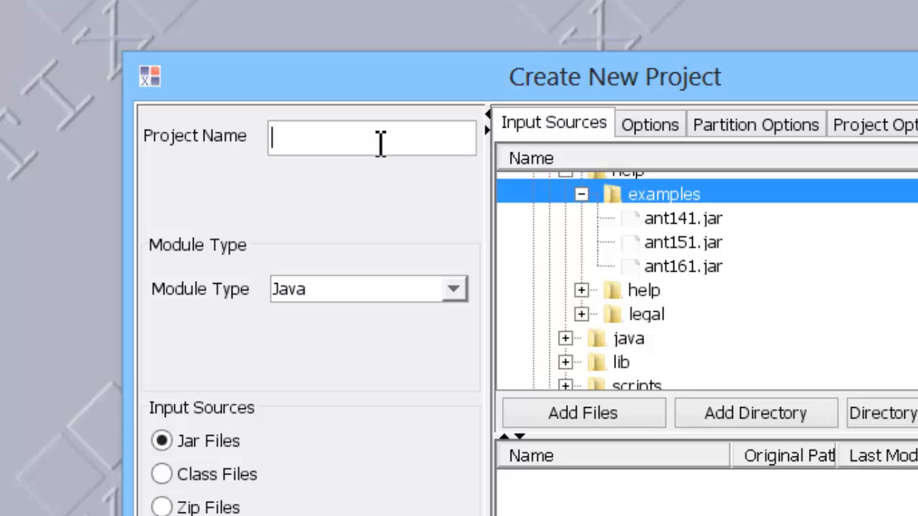
{"action": "type", "text": "A"}
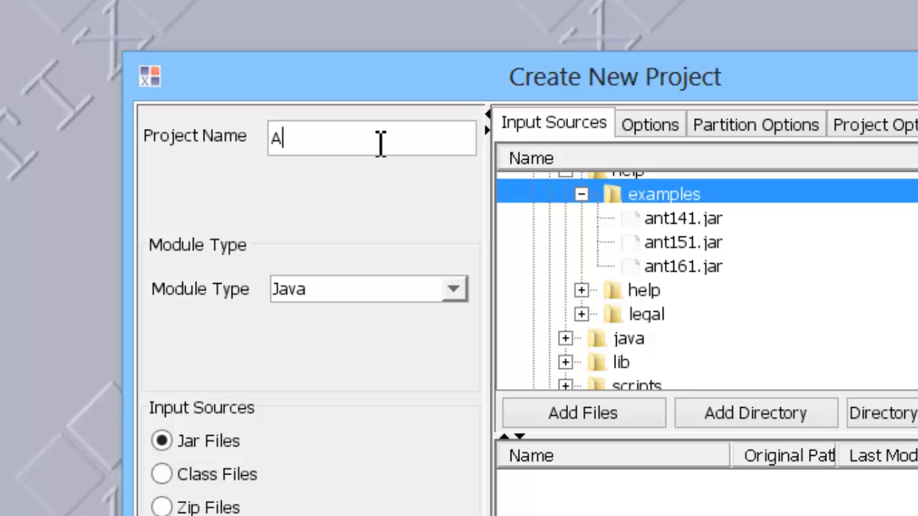
{"action": "type", "text": "nt"}
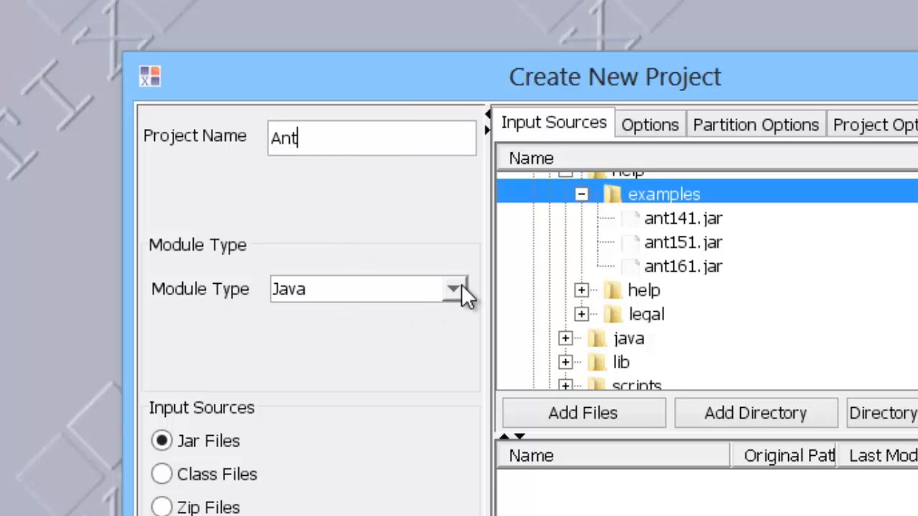
{"action": "left_click", "coordinate": [453, 288]}
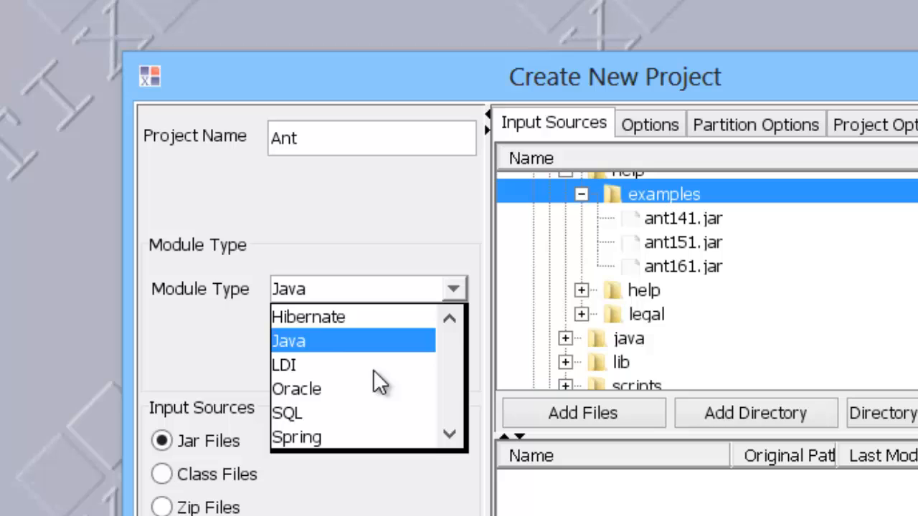
{"action": "mouse_move", "coordinate": [367, 437]}
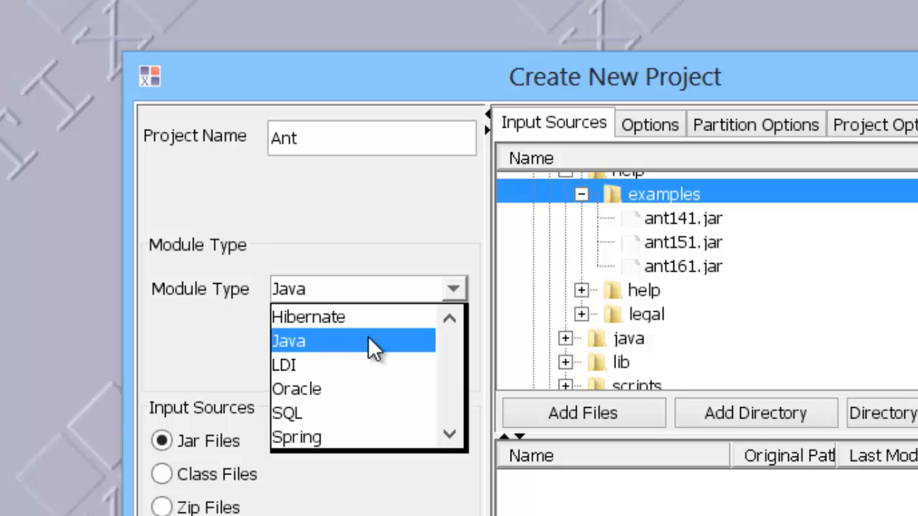
{"action": "left_click", "coordinate": [288, 341]}
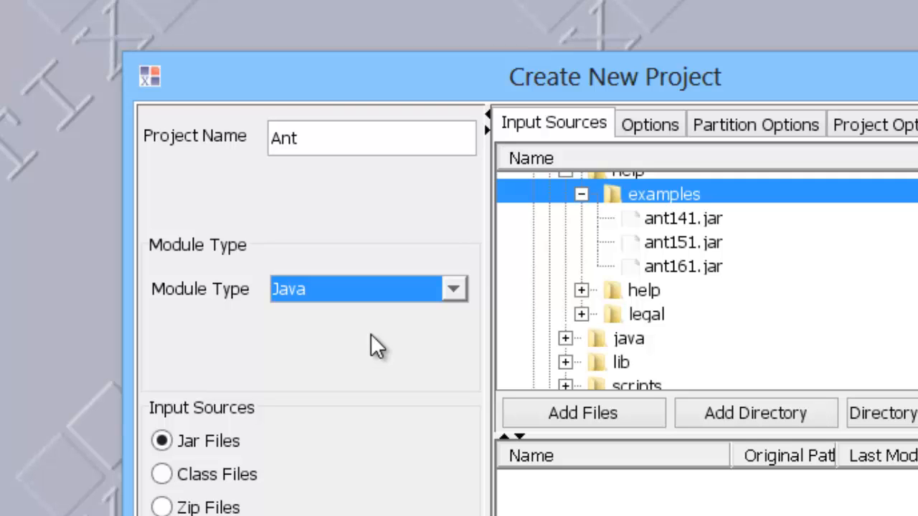
- Add examples/ant141.jar to the project's input sources
{"action": "scroll", "scroll_direction": "down", "scroll_amount": 3}
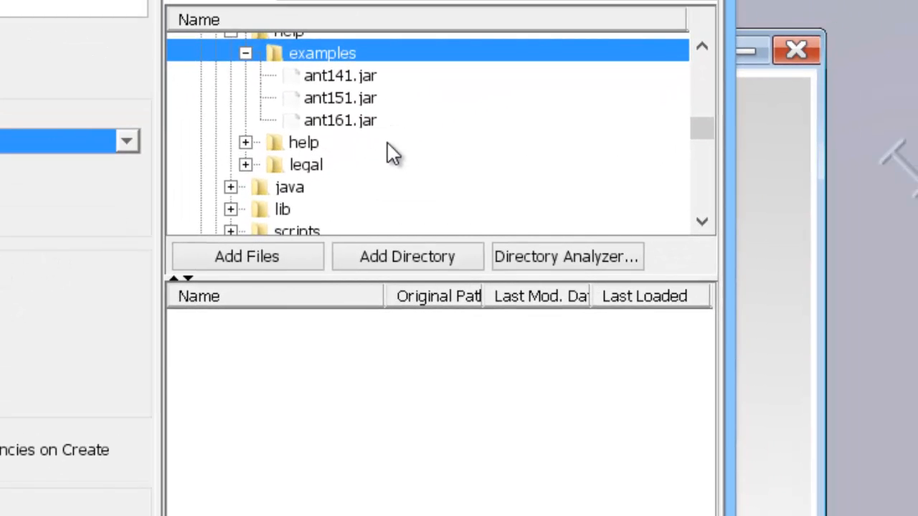
{"action": "mouse_move", "coordinate": [390, 247]}
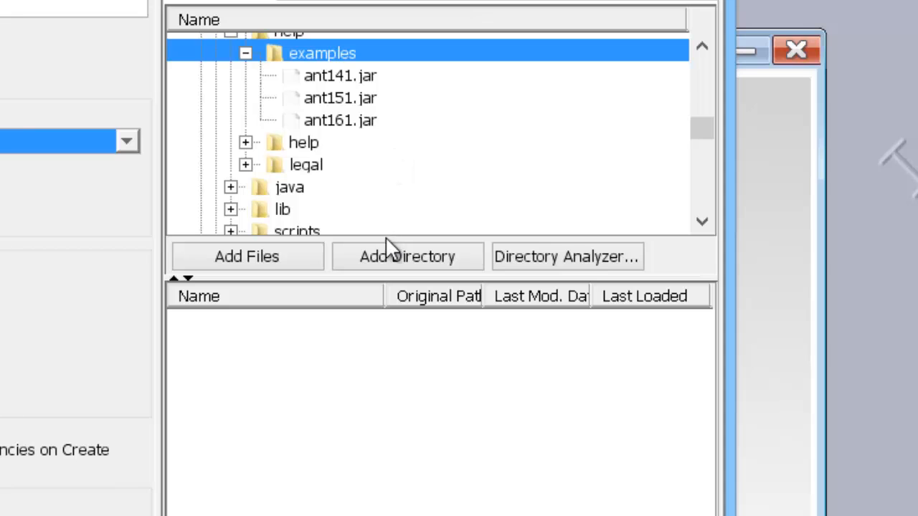
{"action": "mouse_move", "coordinate": [439, 166]}
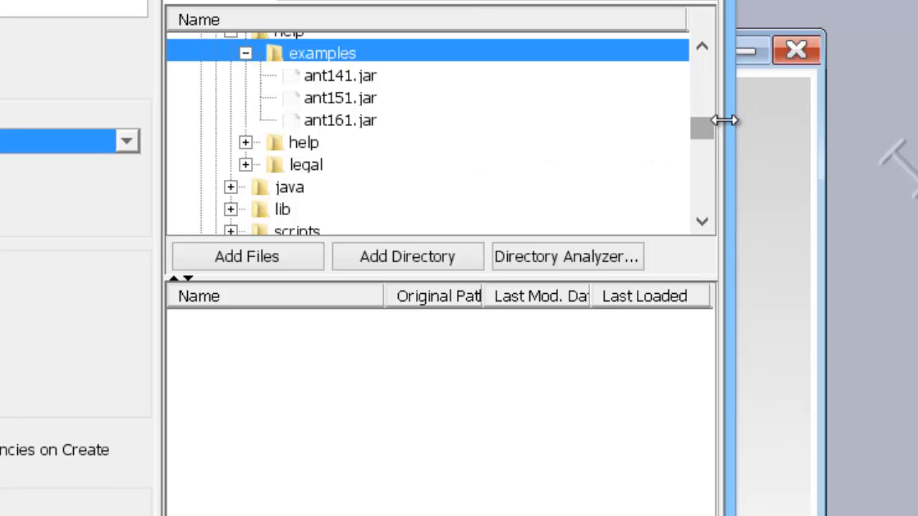
{"action": "scroll", "scroll_direction": "down", "scroll_amount": 3}
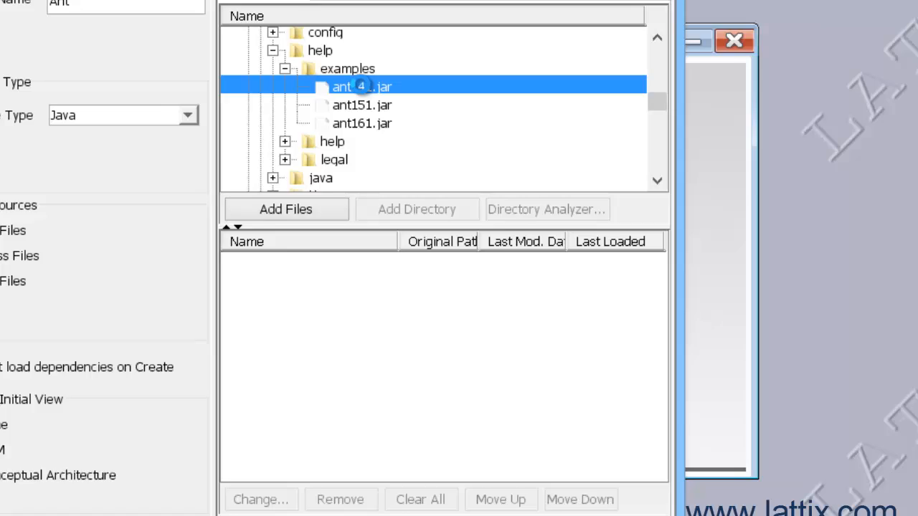
{"action": "left_click", "coordinate": [285, 209]}
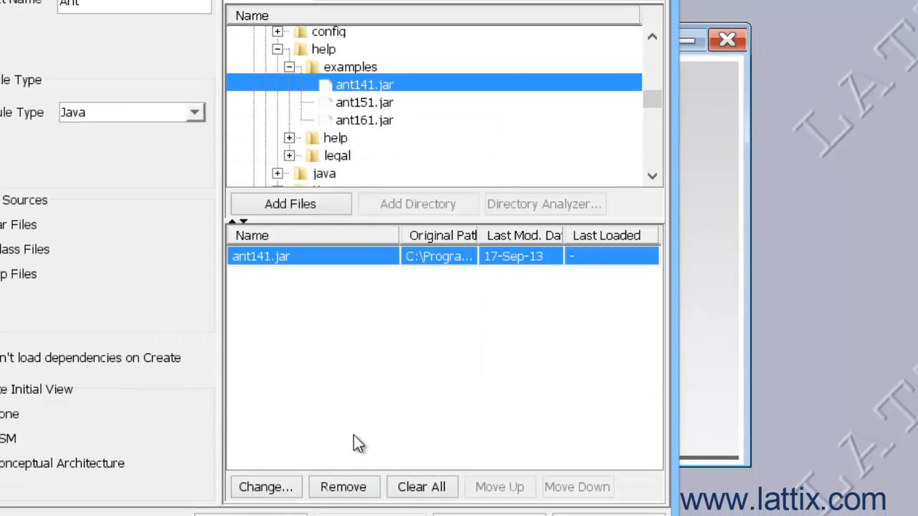
{"action": "mouse_move", "coordinate": [352, 304]}
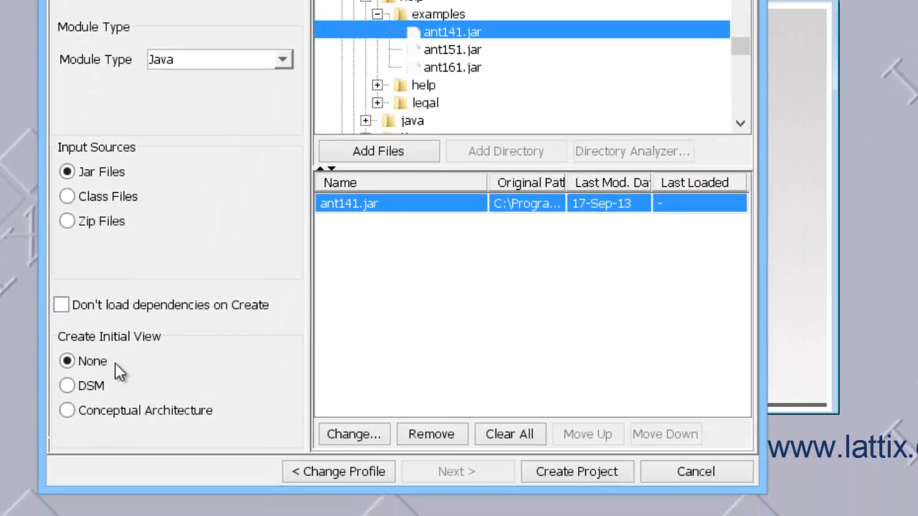
{"action": "mouse_move", "coordinate": [66, 384]}
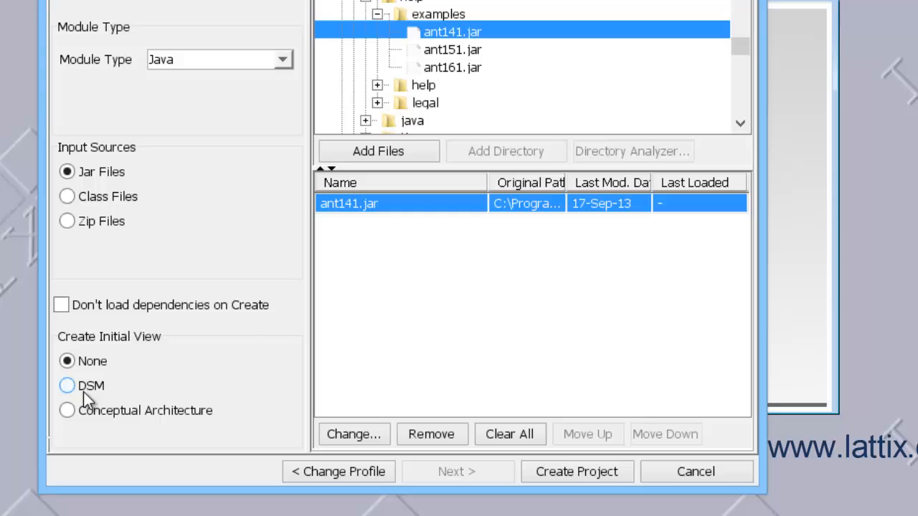
- Choose DSM as the initial view under Create Initial View
{"action": "left_click", "coordinate": [66, 386]}
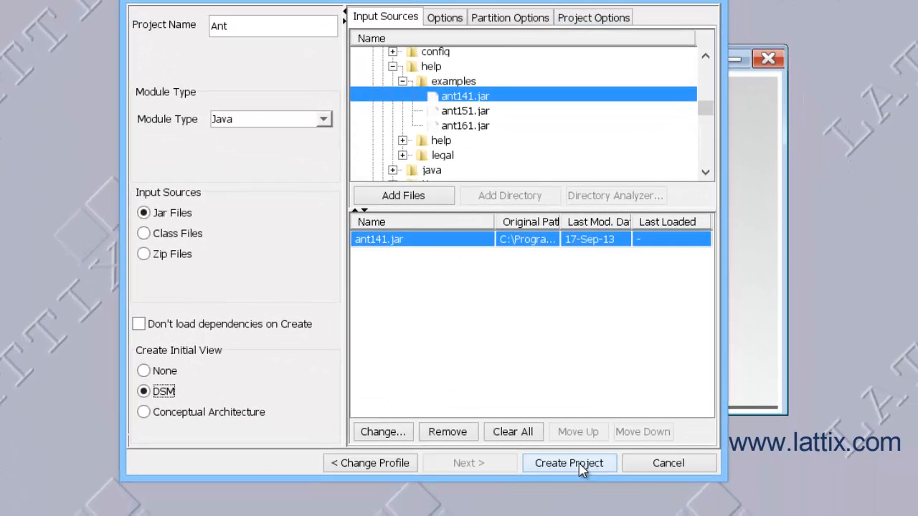
- Create the Ant project, loading its root DSM of ant, mail, tar and zip
{"action": "left_click", "coordinate": [568, 462]}
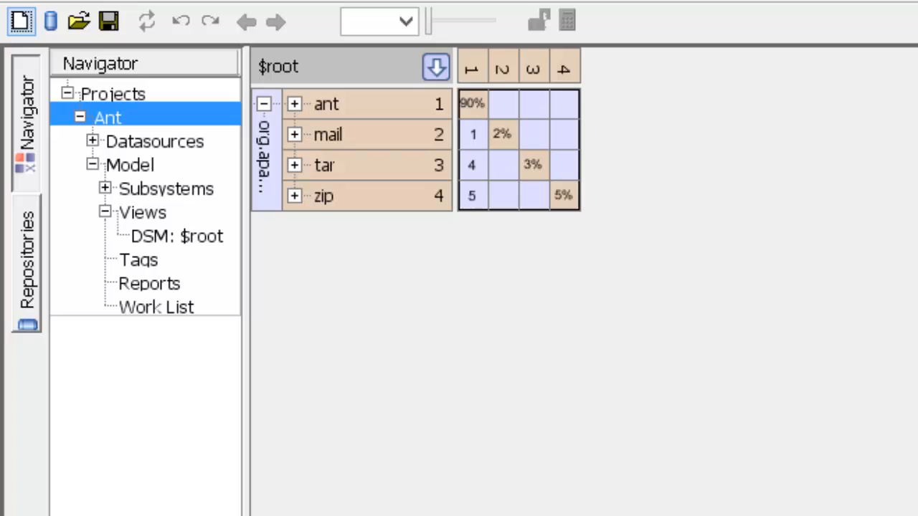
{"action": "mouse_move", "coordinate": [688, 394]}
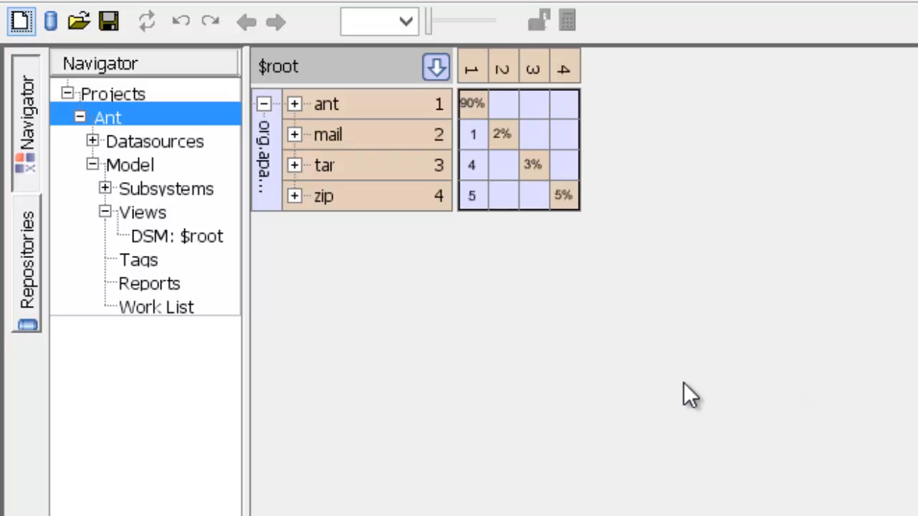
{"action": "mouse_move", "coordinate": [681, 390]}
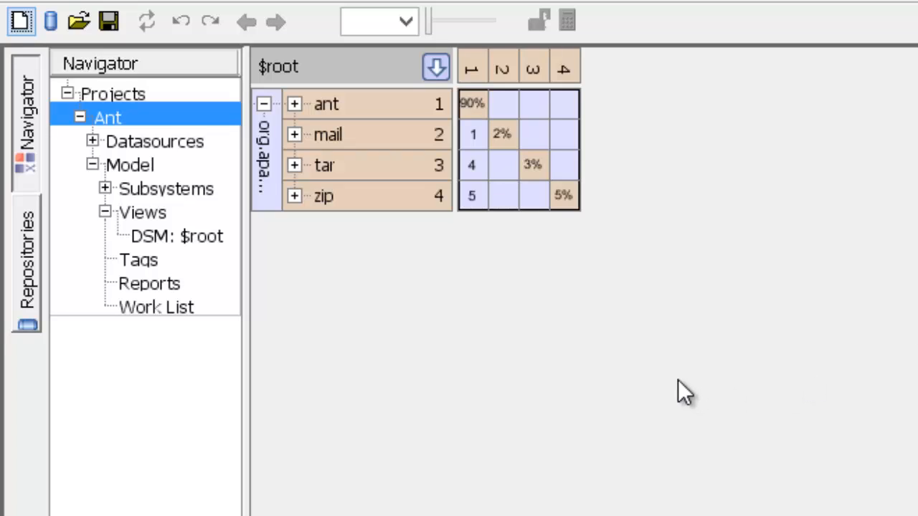
{"action": "mouse_move", "coordinate": [667, 387]}
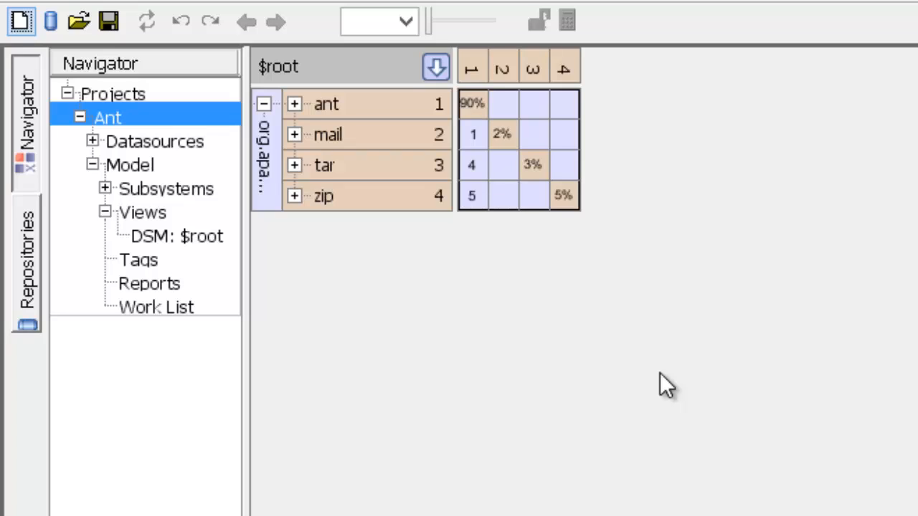
{"action": "mouse_move", "coordinate": [488, 136]}
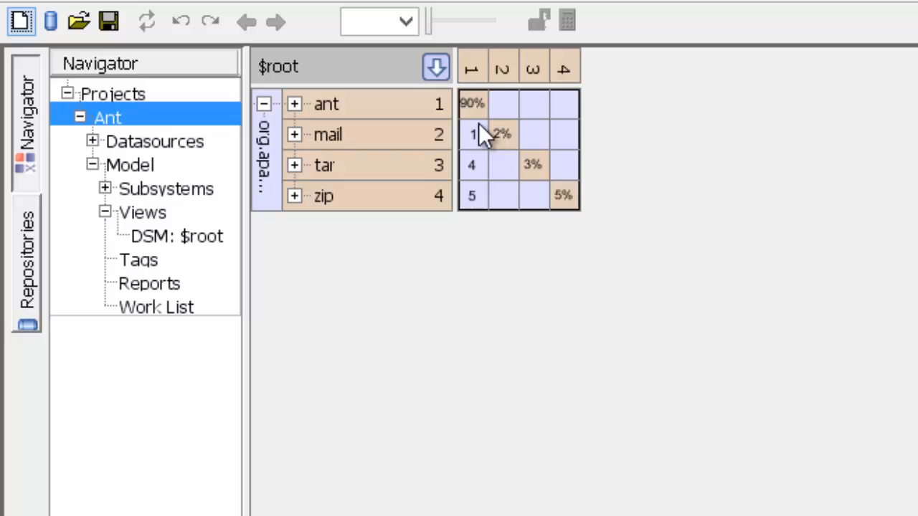
{"action": "mouse_move", "coordinate": [398, 147]}
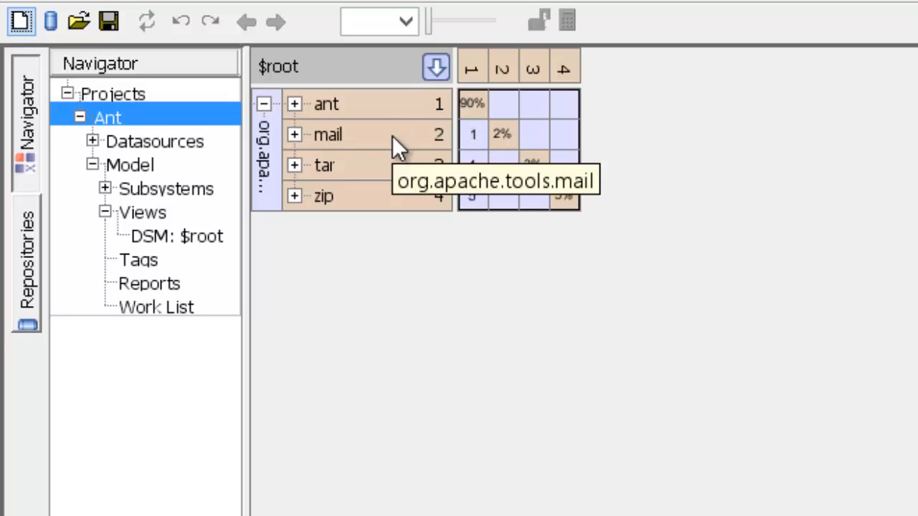